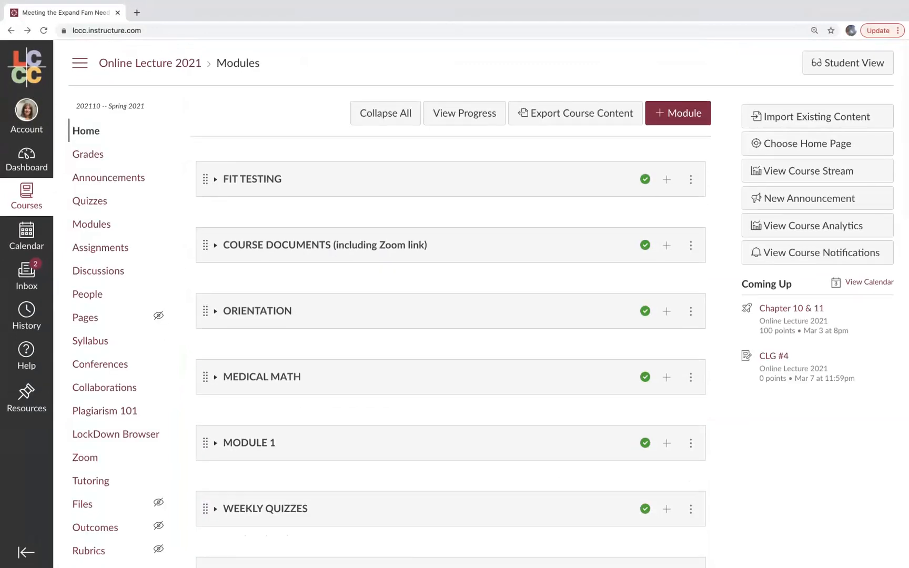
Scroll the Modules page down to the expanded Maternal/Newborn Women's Health group project files
{"action": "scroll", "scroll_direction": "down", "scroll_amount": 3}
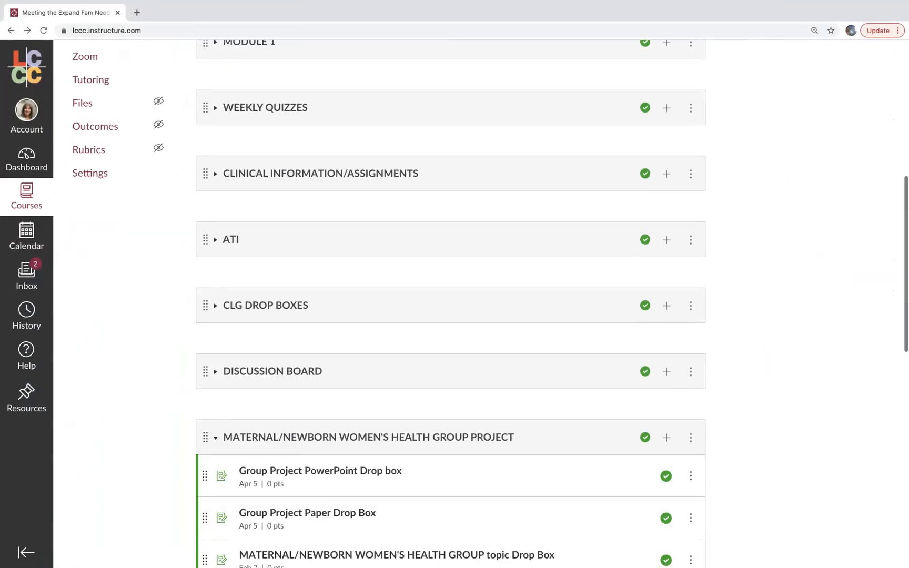
{"action": "scroll", "scroll_direction": "down", "scroll_amount": 3}
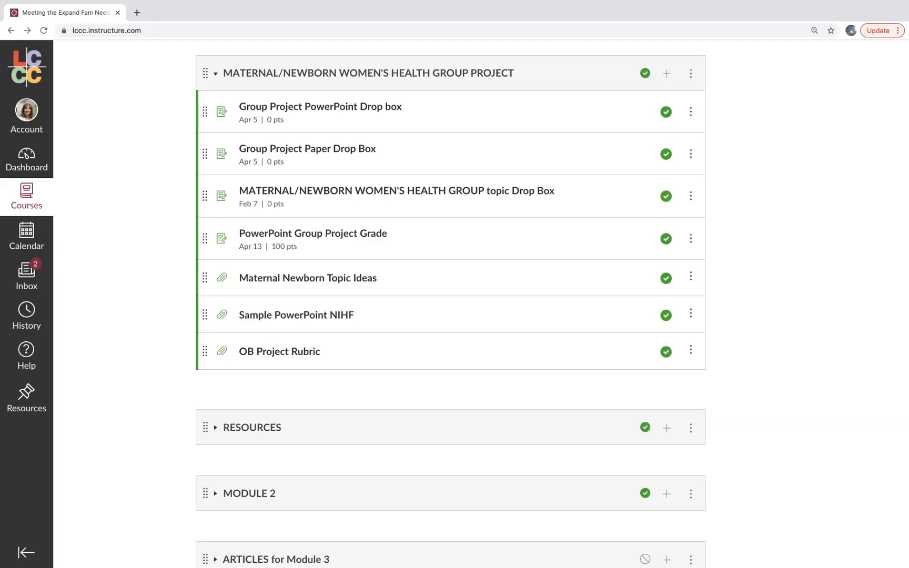
{"action": "scroll", "scroll_direction": "down", "scroll_amount": 3}
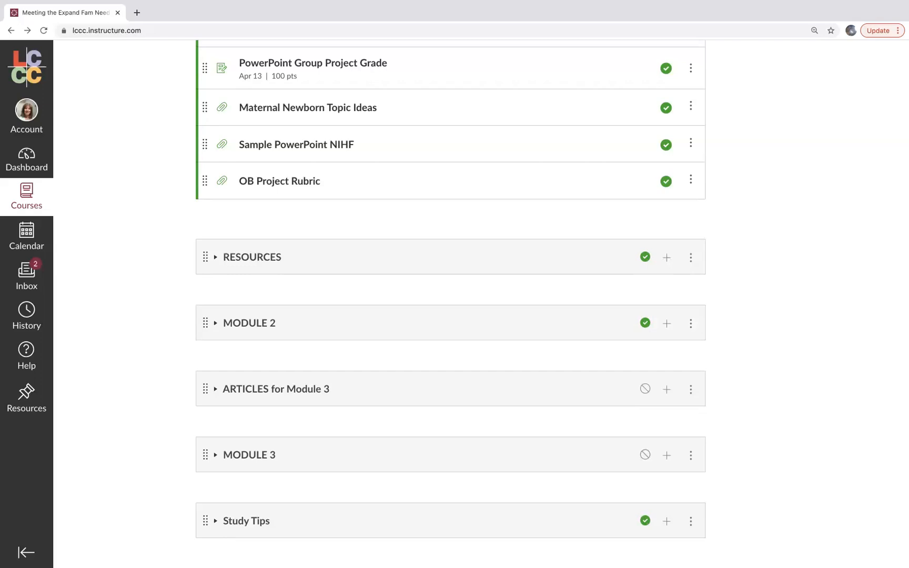
Open the Sample PowerPoint NIHF file in the inline previewer
{"action": "left_click", "coordinate": [296, 144]}
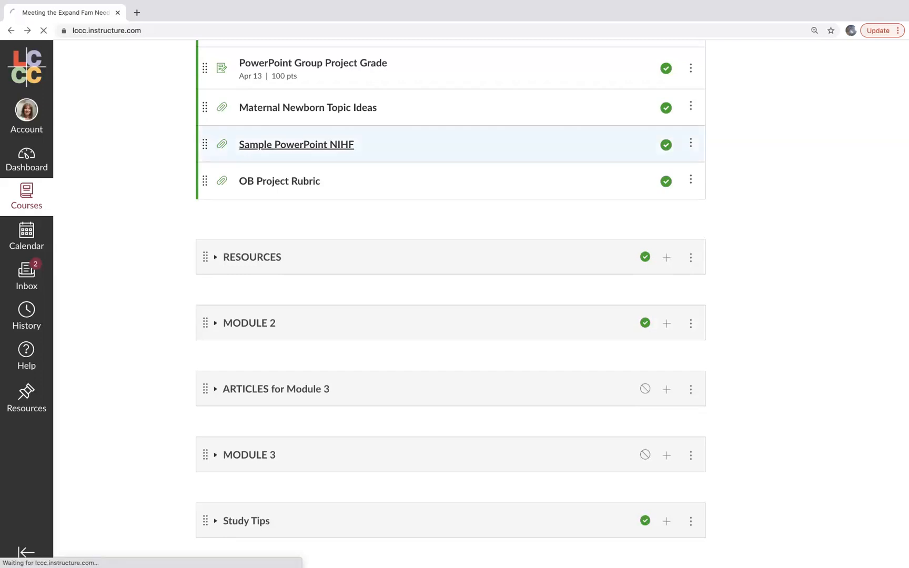
{"action": "left_click", "coordinate": [296, 144]}
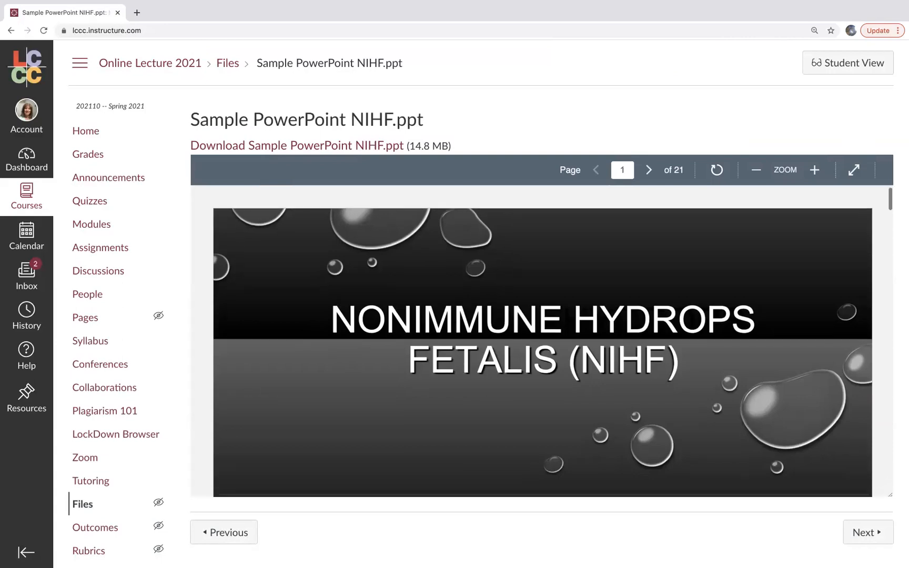
{"action": "scroll", "scroll_direction": "down", "scroll_amount": 3}
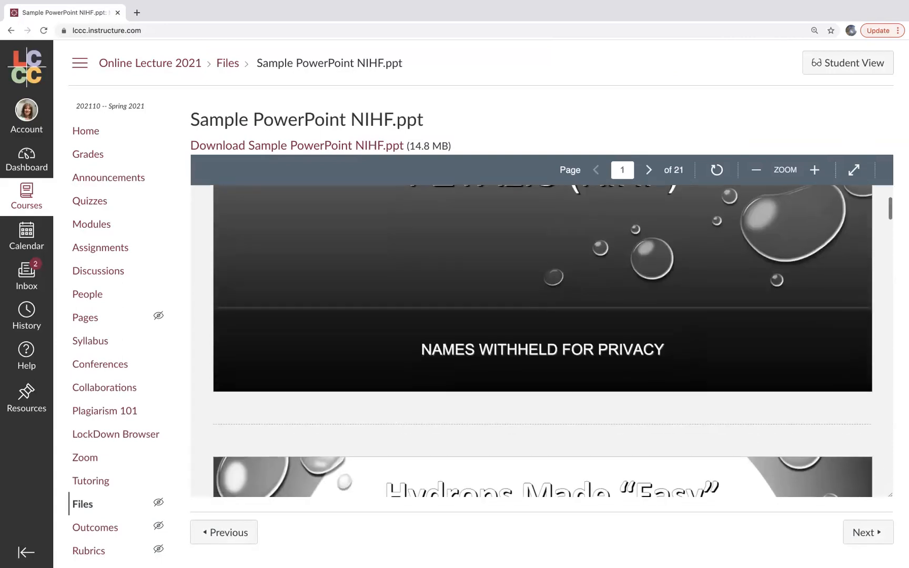
Browse the 21-page hydrops fetalis deck and return to the first slide
{"action": "left_click", "coordinate": [649, 170]}
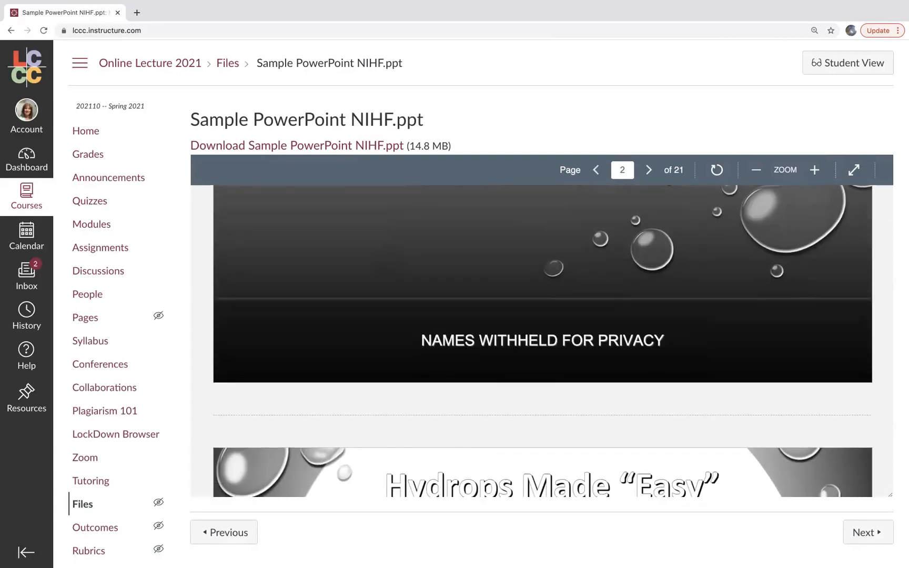
{"action": "scroll", "scroll_direction": "down", "scroll_amount": 3}
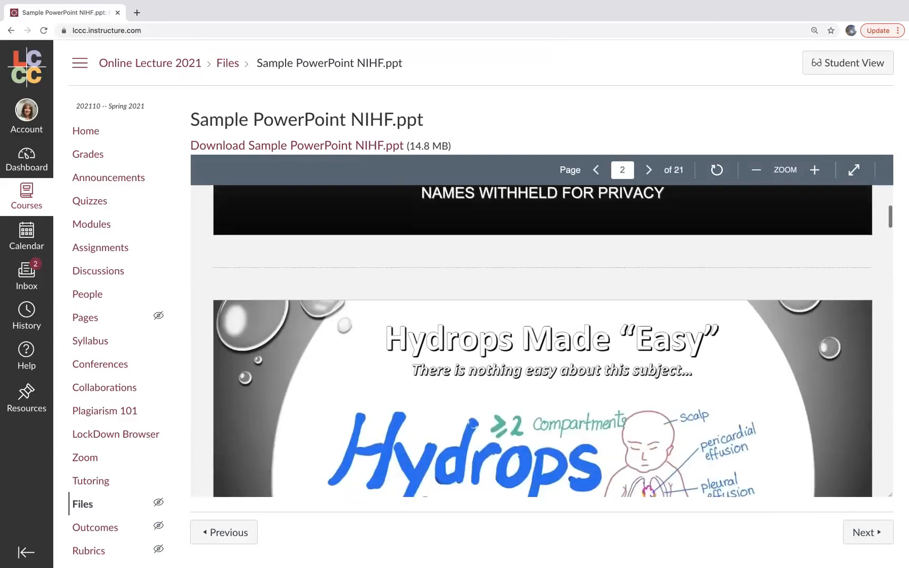
{"action": "scroll", "scroll_direction": "down", "scroll_amount": 3}
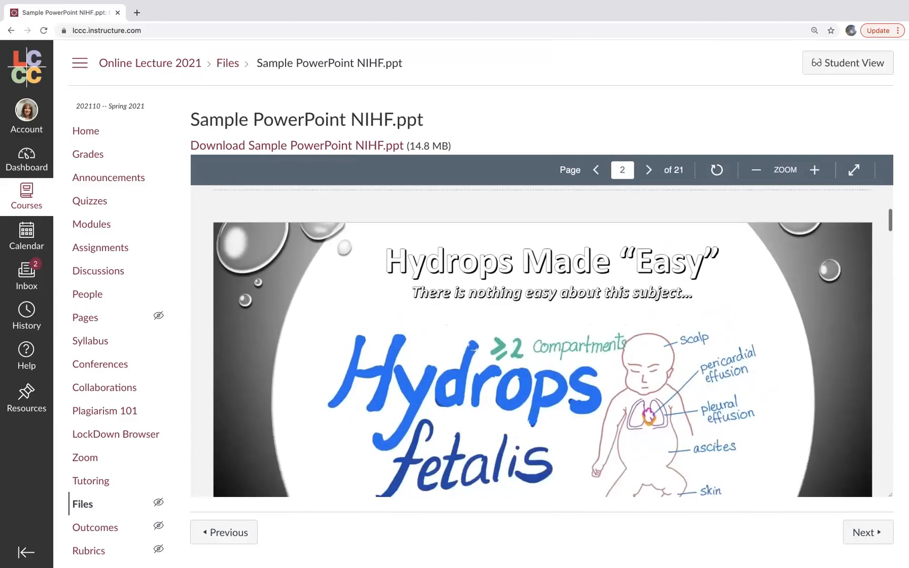
{"action": "scroll", "scroll_direction": "down", "scroll_amount": 3}
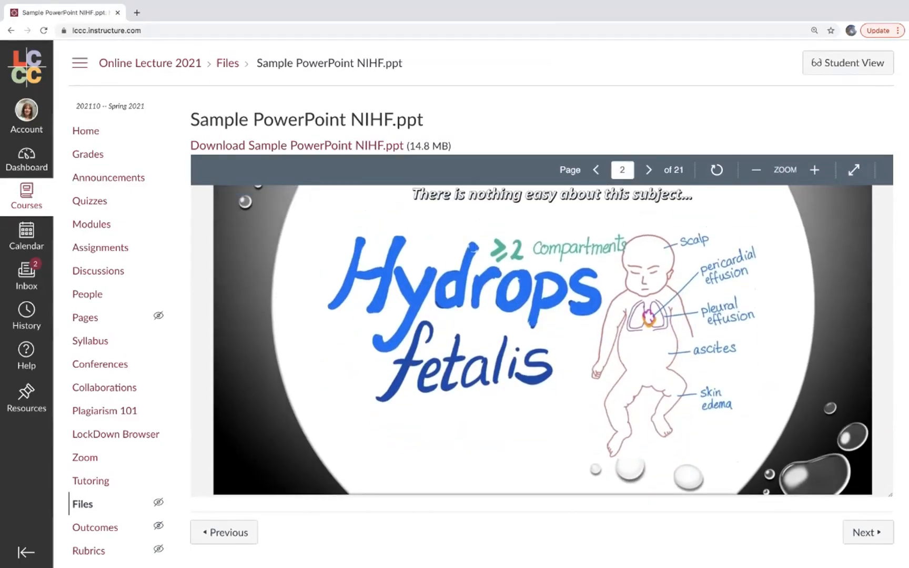
{"action": "scroll", "scroll_direction": "down", "scroll_amount": 3}
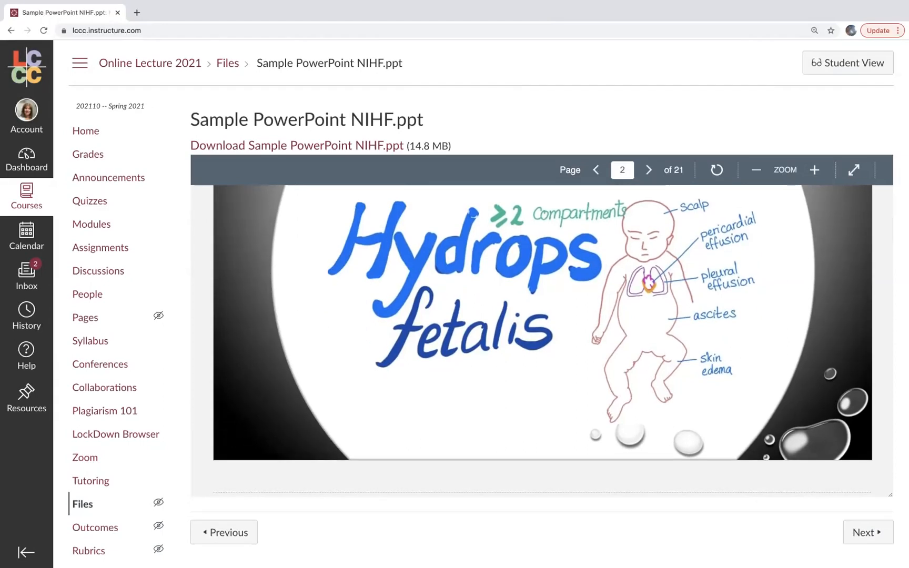
{"action": "scroll", "scroll_direction": "down", "scroll_amount": 3}
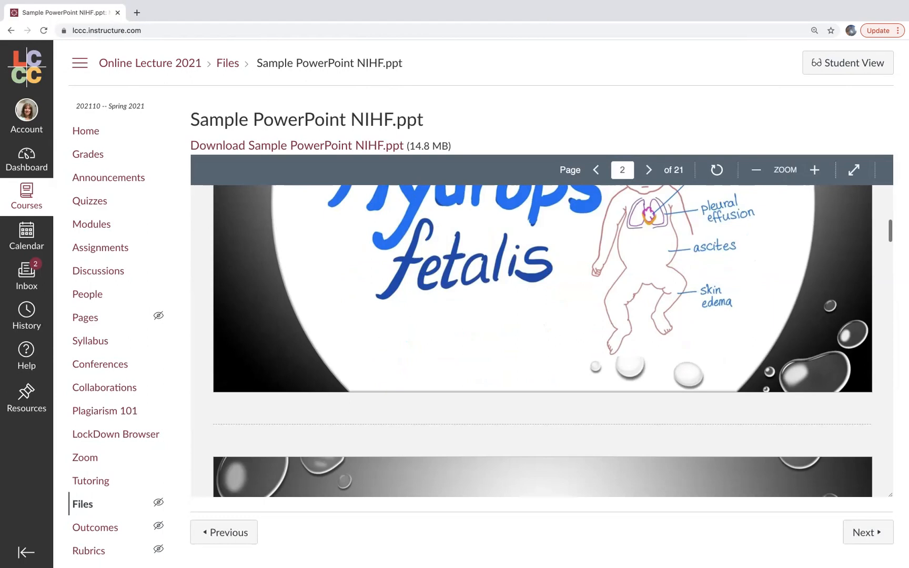
{"action": "left_click", "coordinate": [596, 170]}
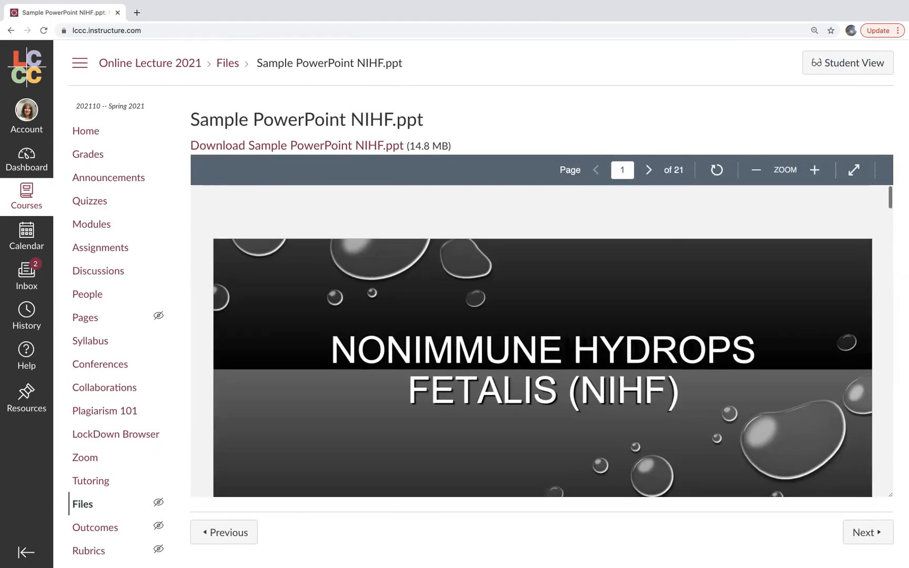
{"action": "scroll", "scroll_direction": "down", "scroll_amount": 3}
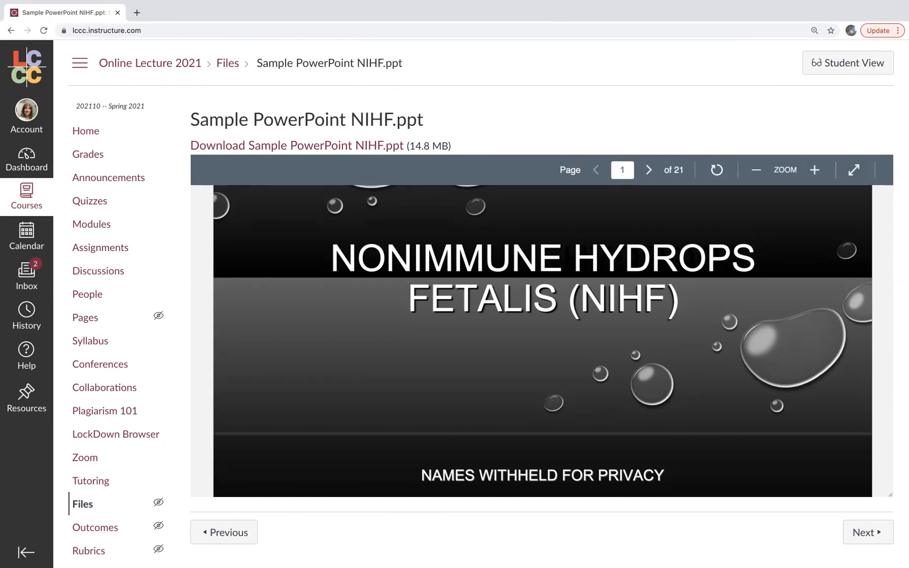
{"action": "scroll", "scroll_direction": "down", "scroll_amount": 3}
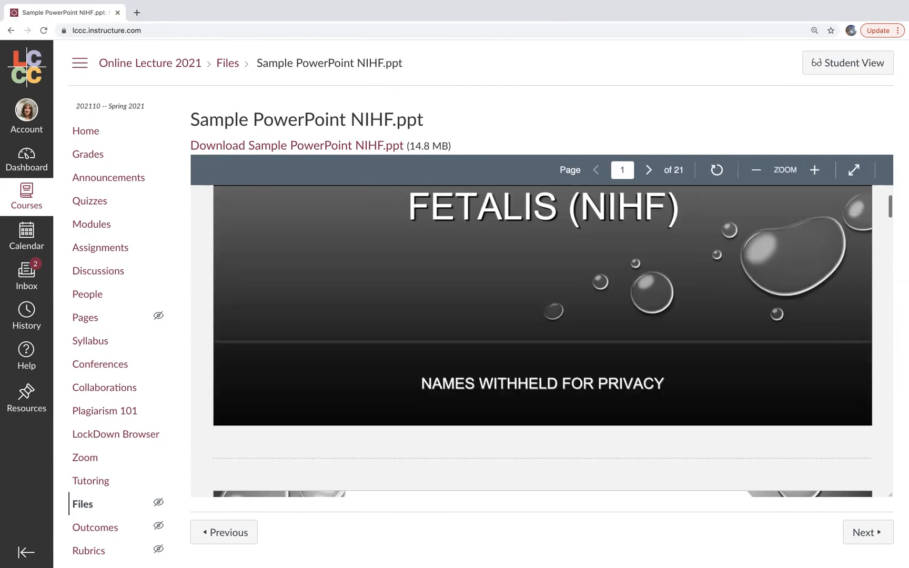
Advance through the ultrasound slide and slide 4 to the page 5 pathophysiology slide
{"action": "left_click", "coordinate": [649, 170]}
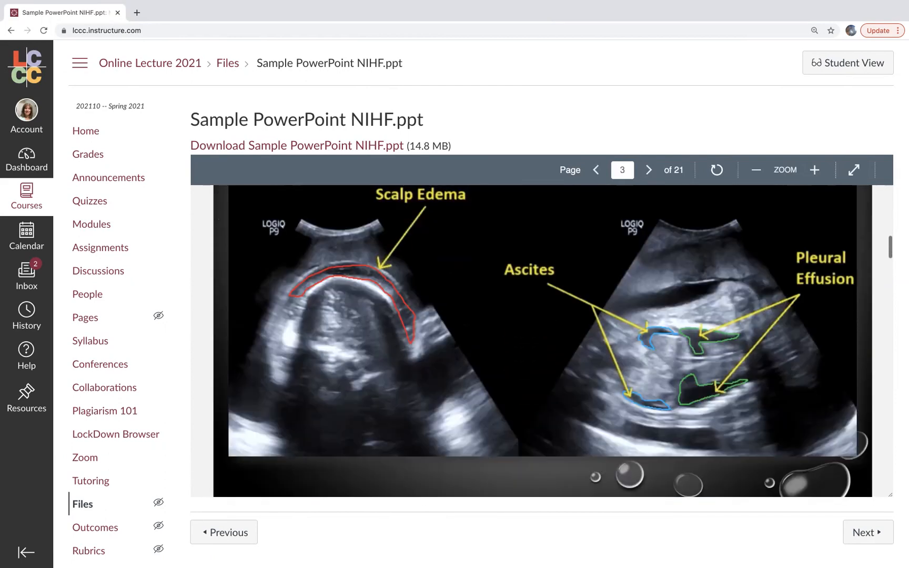
{"action": "scroll", "scroll_direction": "down", "scroll_amount": 3}
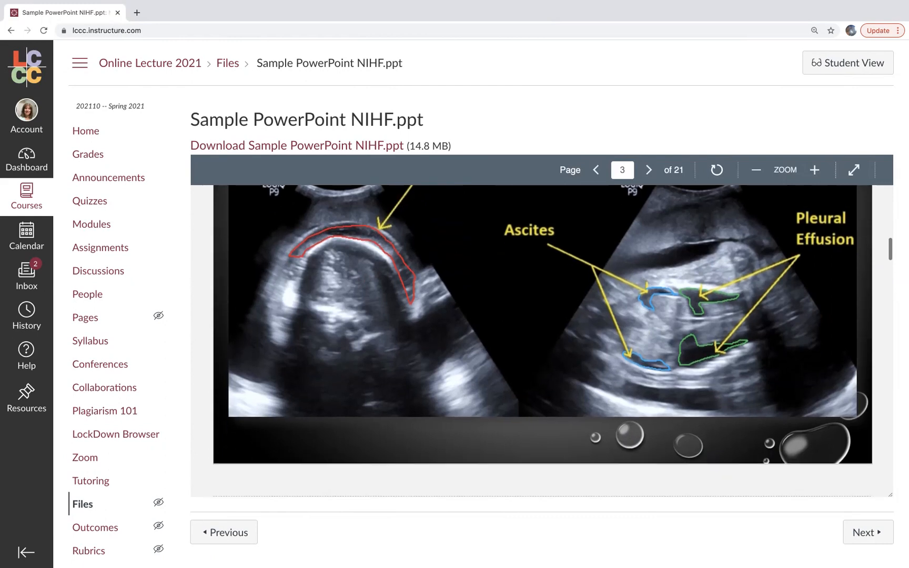
{"action": "left_click", "coordinate": [649, 170]}
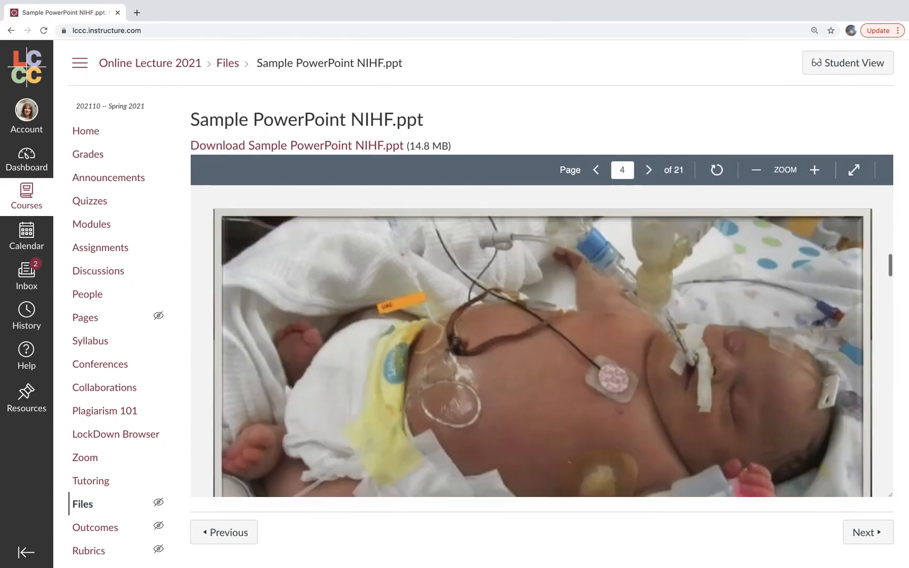
{"action": "scroll", "scroll_direction": "down", "scroll_amount": 3}
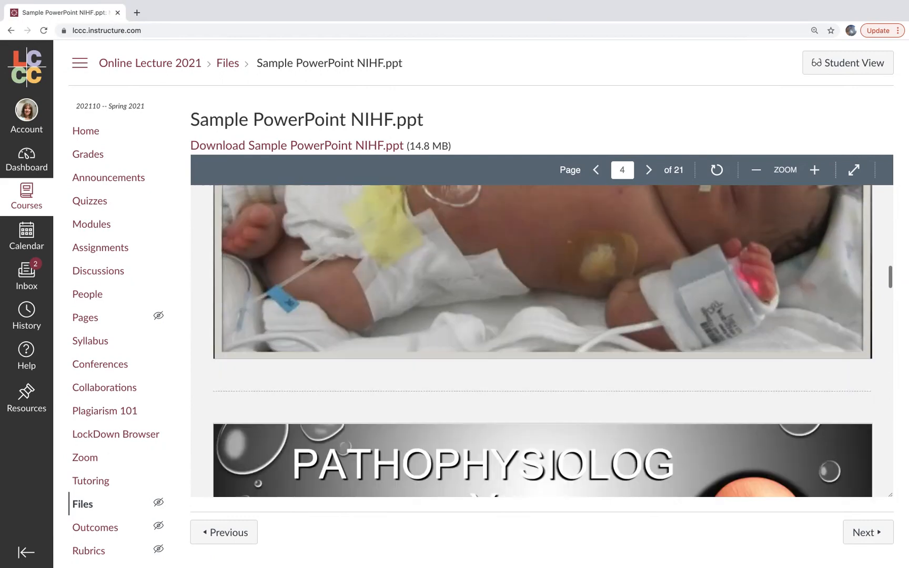
{"action": "left_click", "coordinate": [648, 170]}
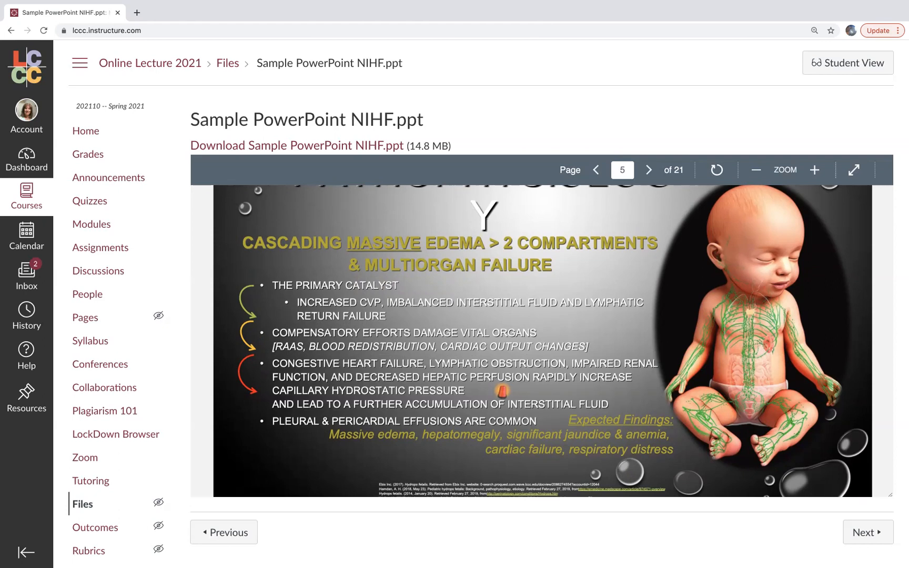
Move from page 5 to the page 11 Situation slide about the NICU client
{"action": "scroll", "scroll_direction": "down", "scroll_amount": 3}
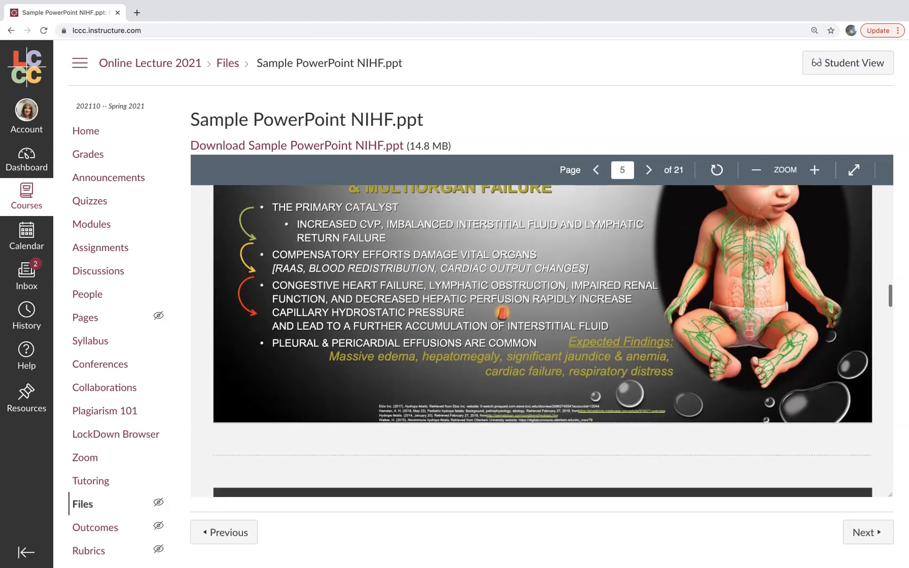
{"action": "left_click", "coordinate": [649, 170]}
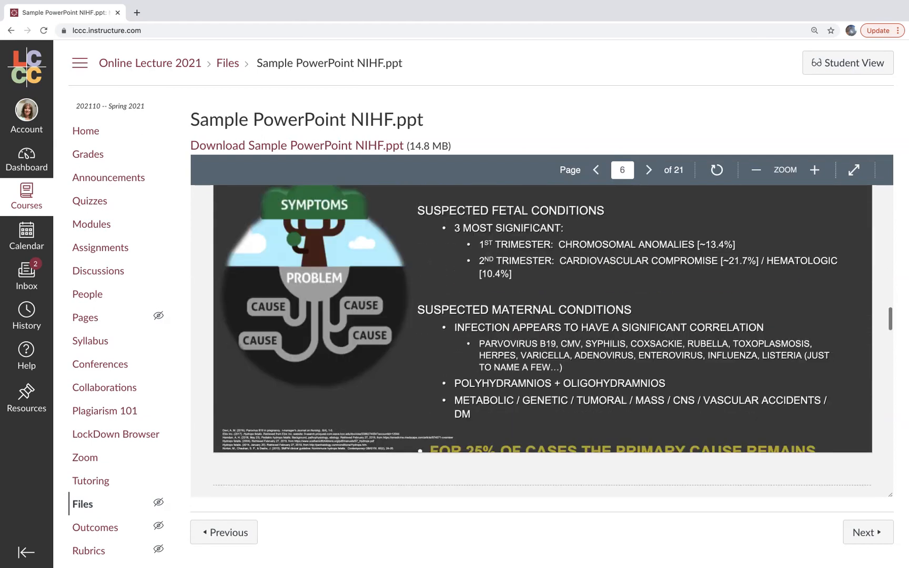
{"action": "left_click", "coordinate": [648, 170]}
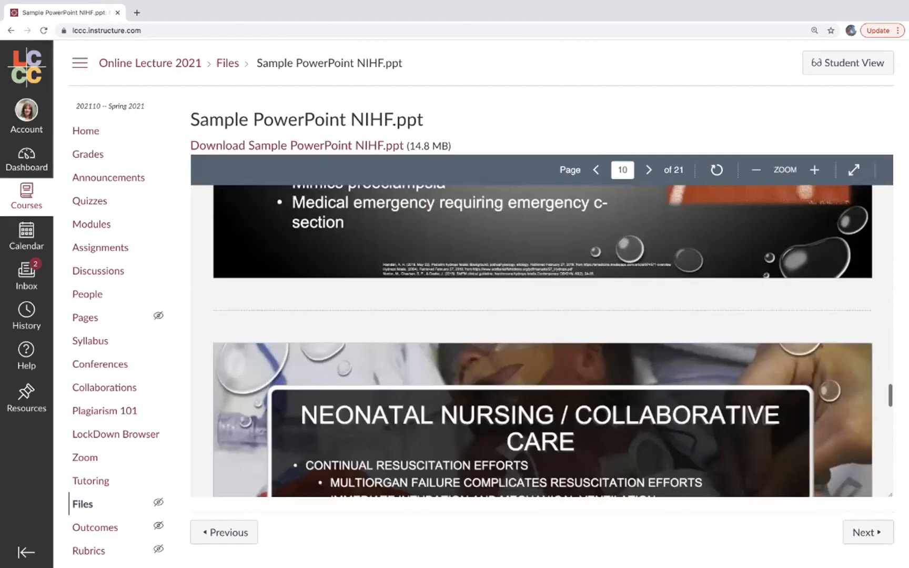
{"action": "scroll", "scroll_direction": "down", "scroll_amount": 3}
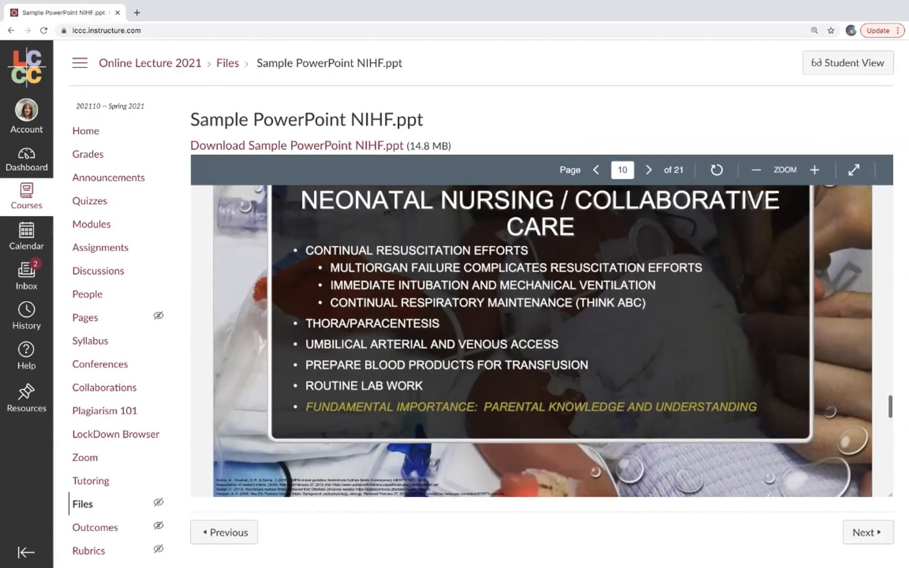
{"action": "left_click", "coordinate": [650, 170]}
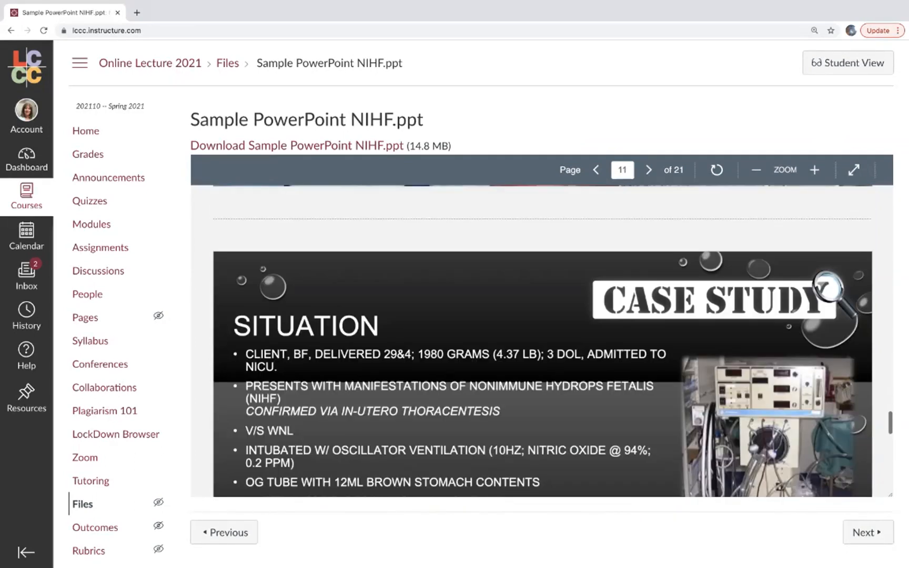
{"action": "scroll", "scroll_direction": "down", "scroll_amount": 3}
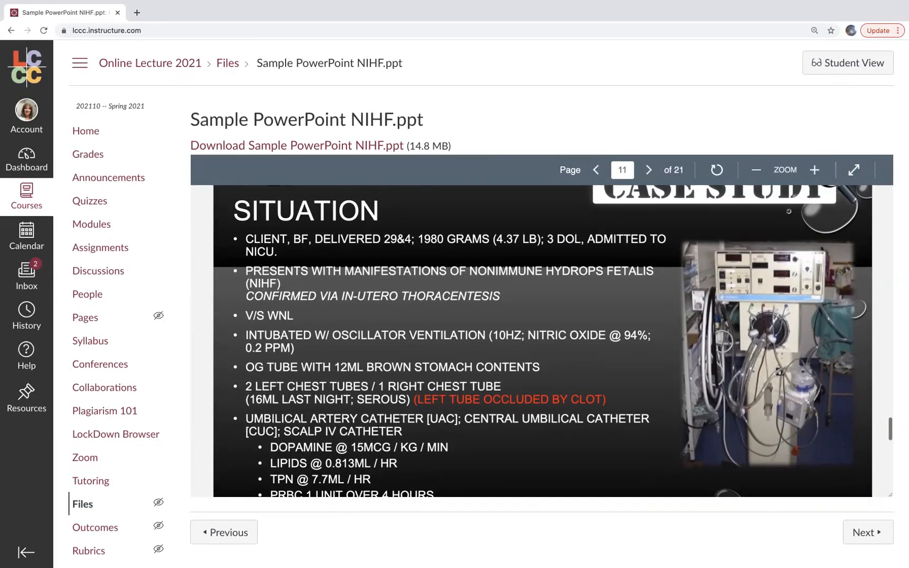
{"action": "scroll", "scroll_direction": "down", "scroll_amount": 3}
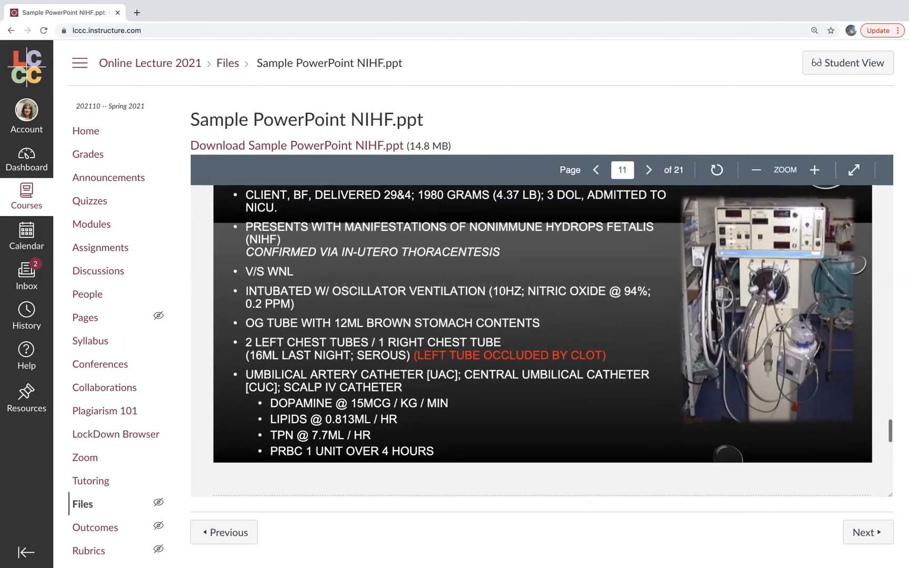
{"action": "scroll", "scroll_direction": "up", "scroll_amount": 3}
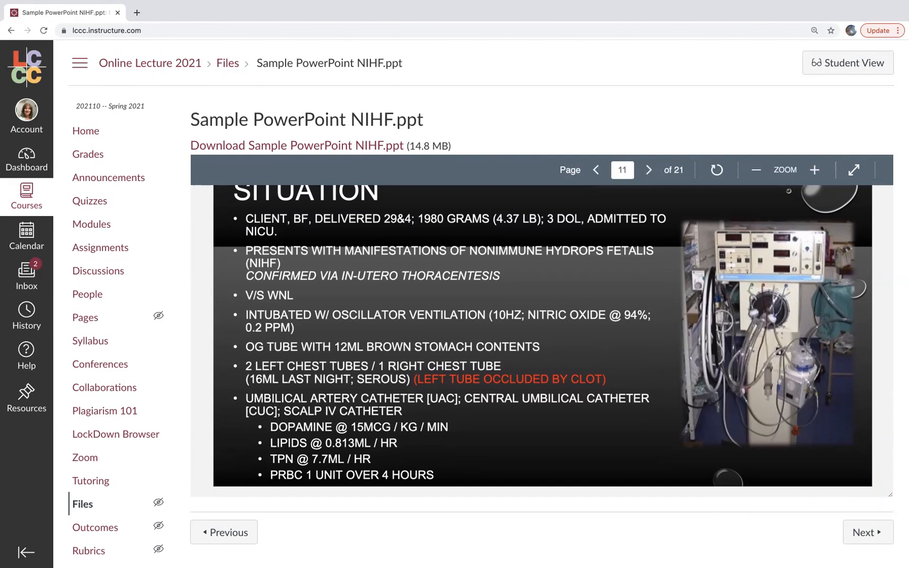
{"action": "scroll", "scroll_direction": "down", "scroll_amount": 3}
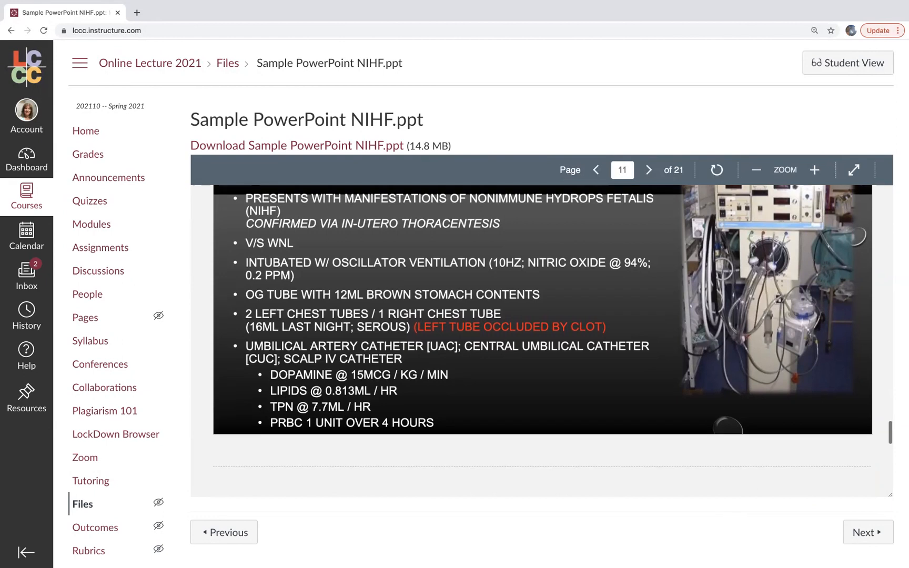
Pass pages 12 and 13 to show the full page 14 Recommendation slide
{"action": "left_click", "coordinate": [649, 170]}
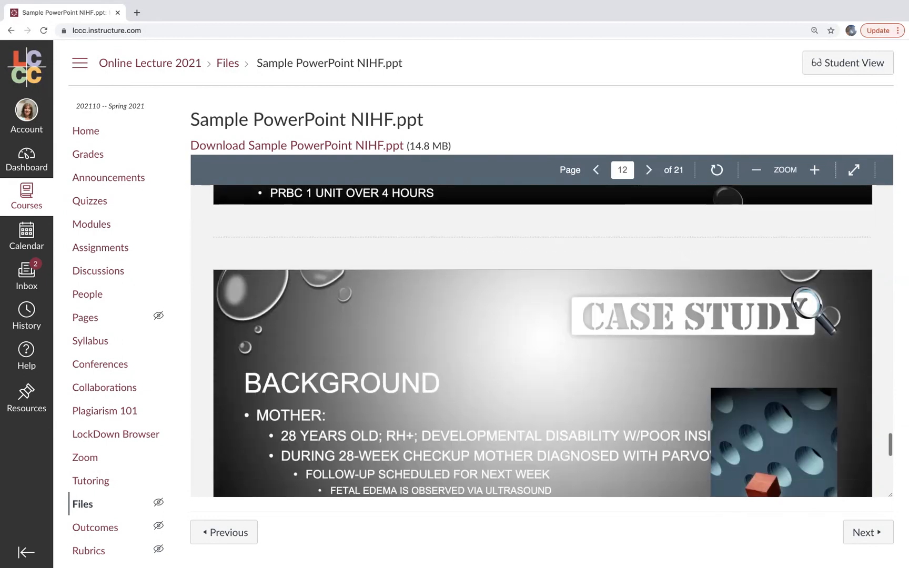
{"action": "scroll", "scroll_direction": "down", "scroll_amount": 3}
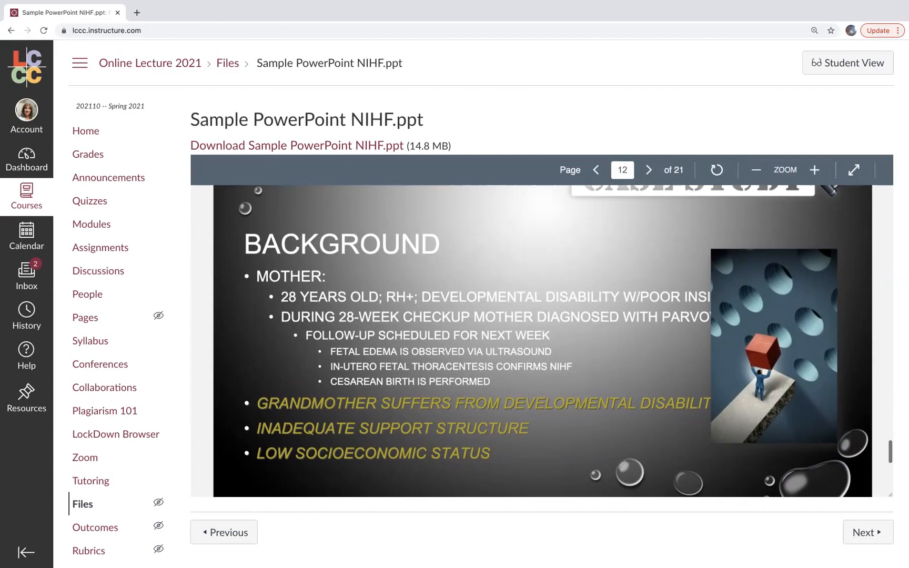
{"action": "scroll", "scroll_direction": "down", "scroll_amount": 3}
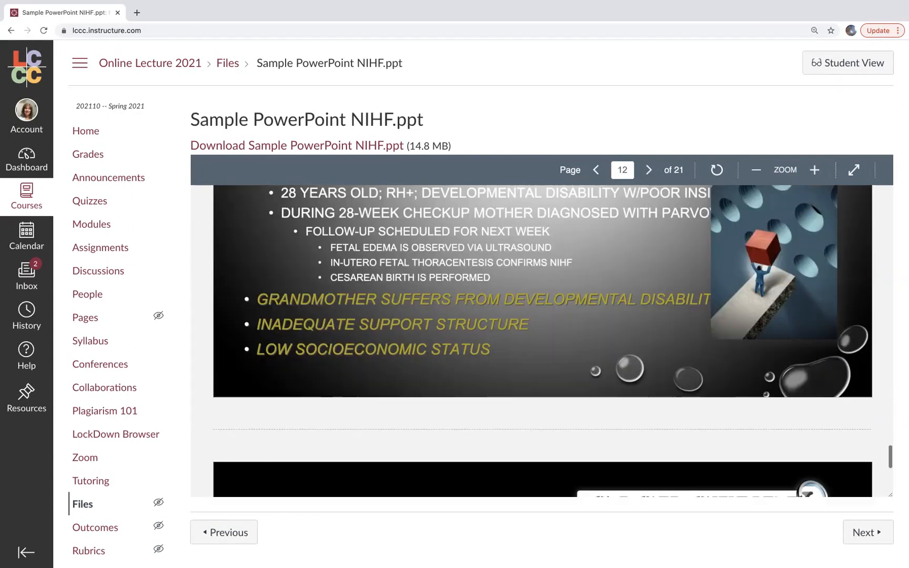
{"action": "left_click", "coordinate": [649, 170]}
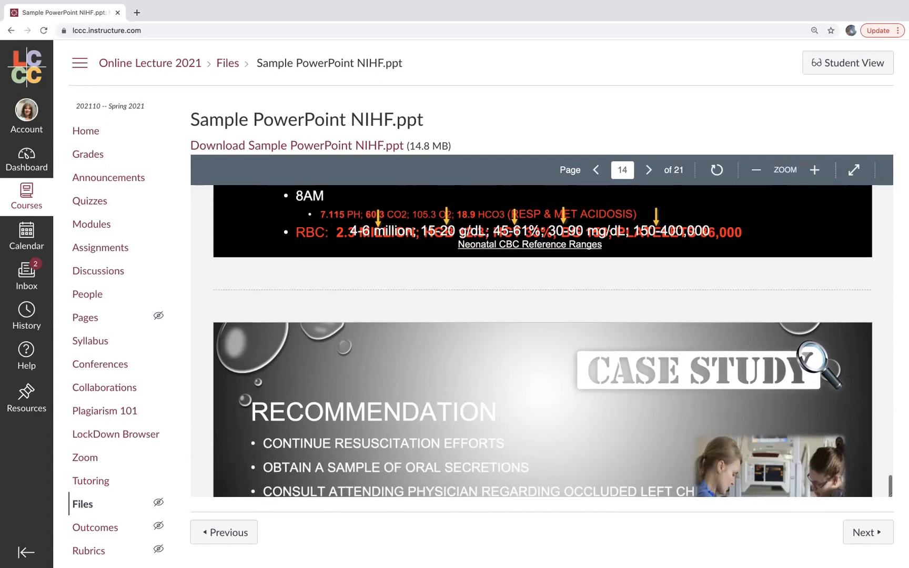
{"action": "scroll", "scroll_direction": "down", "scroll_amount": 3}
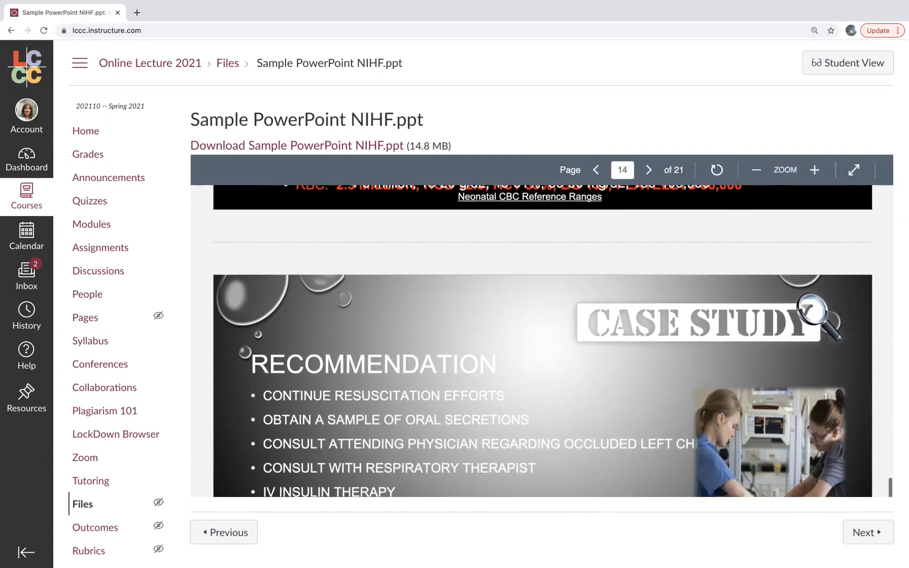
{"action": "scroll", "scroll_direction": "down", "scroll_amount": 3}
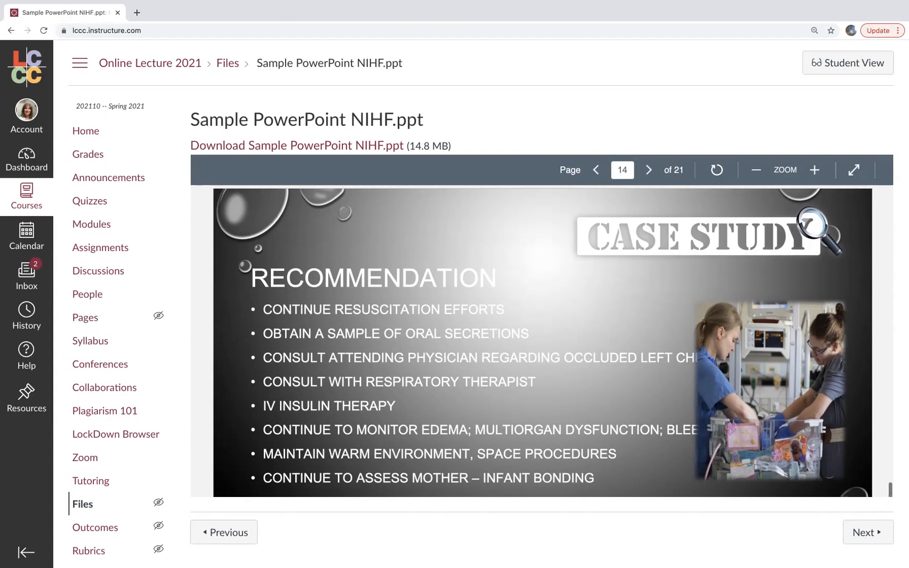
{"action": "scroll", "scroll_direction": "down", "scroll_amount": 3}
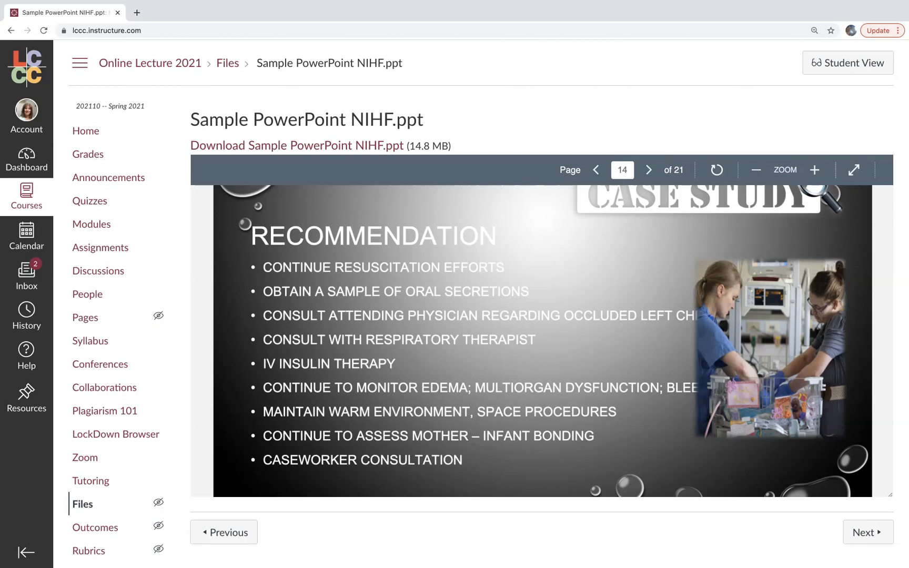
Page ahead to slide 19, then go back to the course Modules list
{"action": "left_click", "coordinate": [649, 170]}
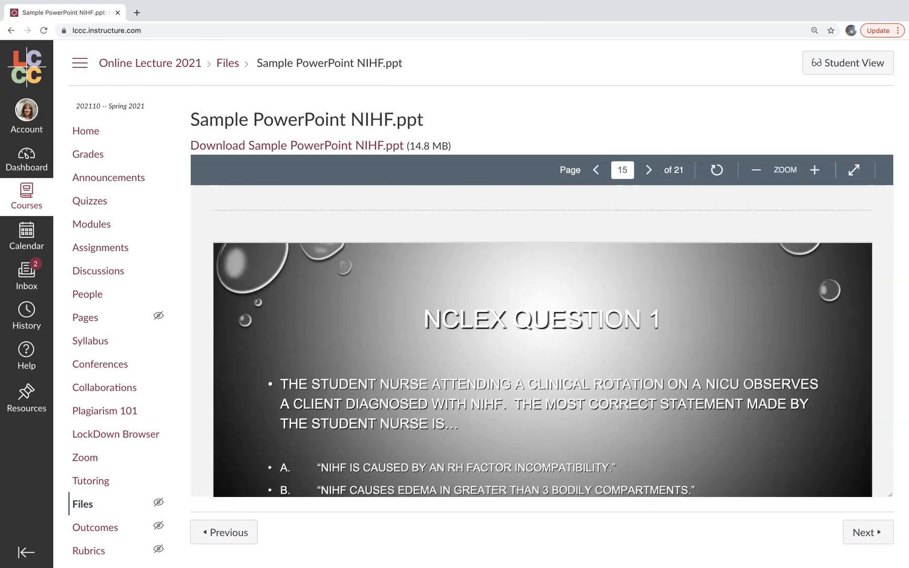
{"action": "scroll", "scroll_direction": "down", "scroll_amount": 3}
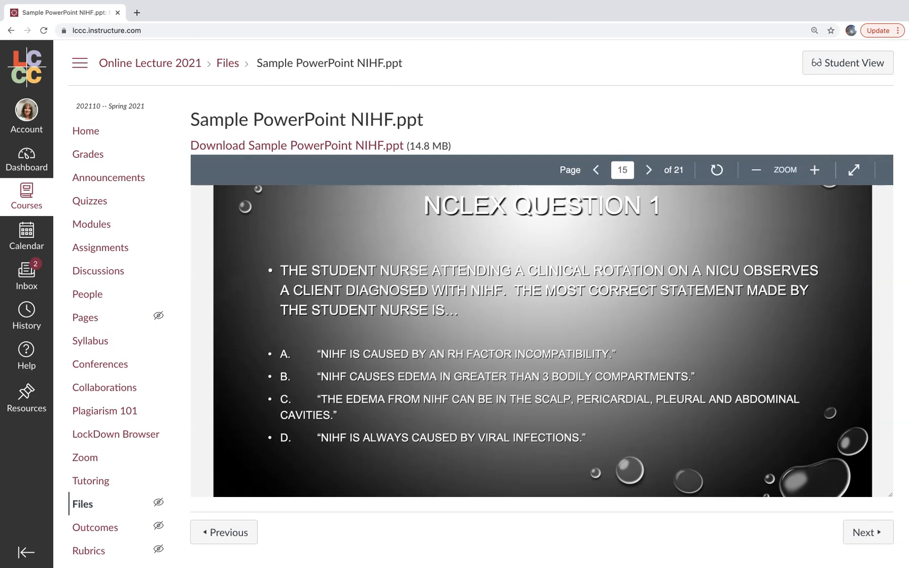
{"action": "left_click", "coordinate": [649, 170]}
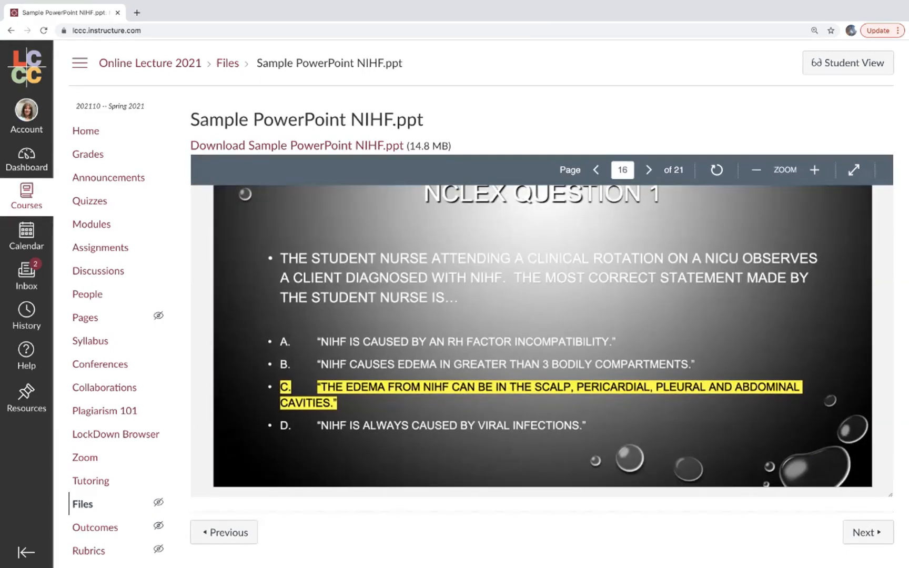
{"action": "left_click", "coordinate": [596, 170]}
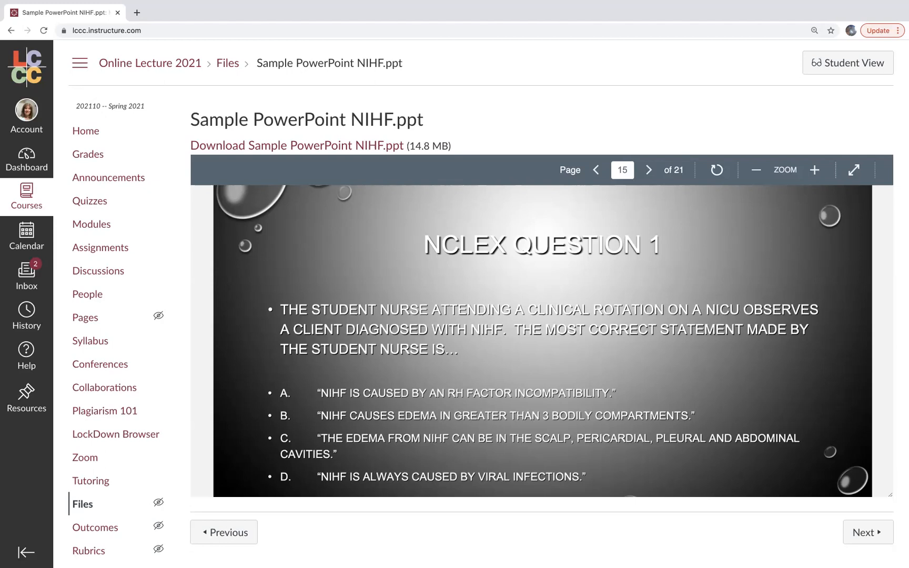
{"action": "left_click", "coordinate": [648, 170]}
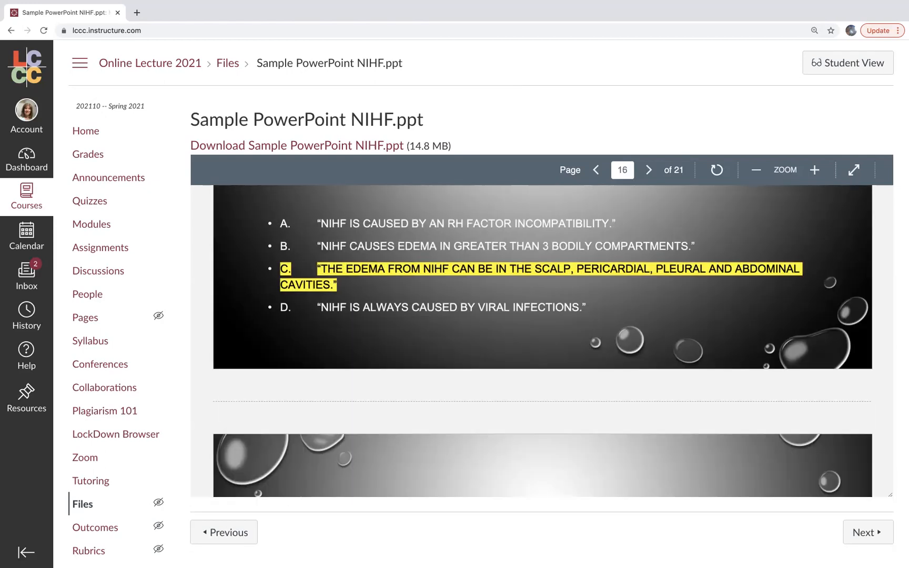
{"action": "left_click", "coordinate": [648, 170]}
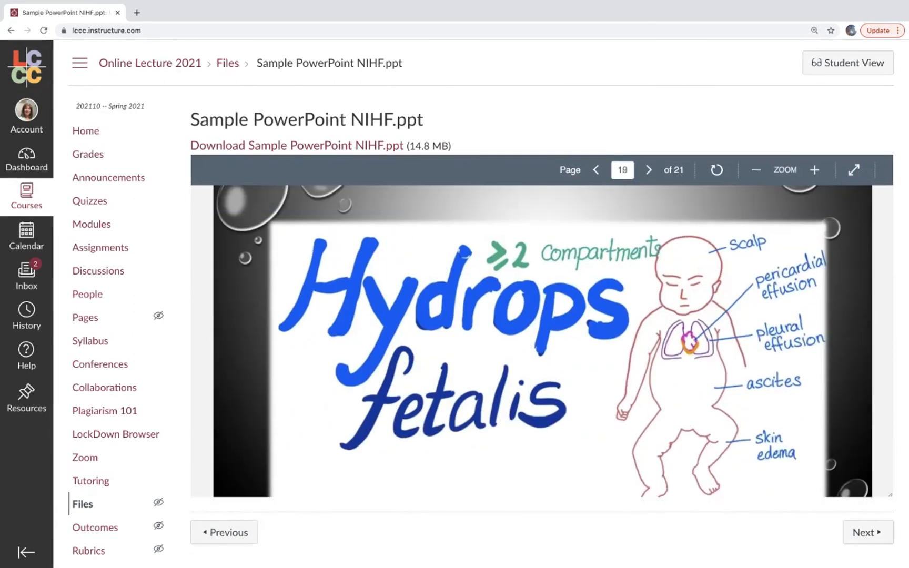
{"action": "left_click", "coordinate": [649, 170]}
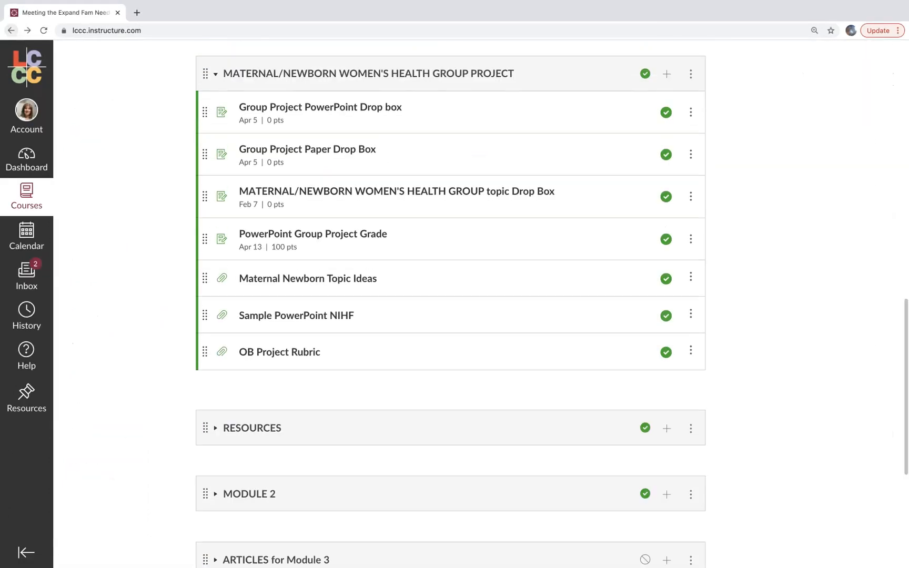
Open the OB Project Rubric PDF and switch its preview to full screen
{"action": "left_click", "coordinate": [279, 352]}
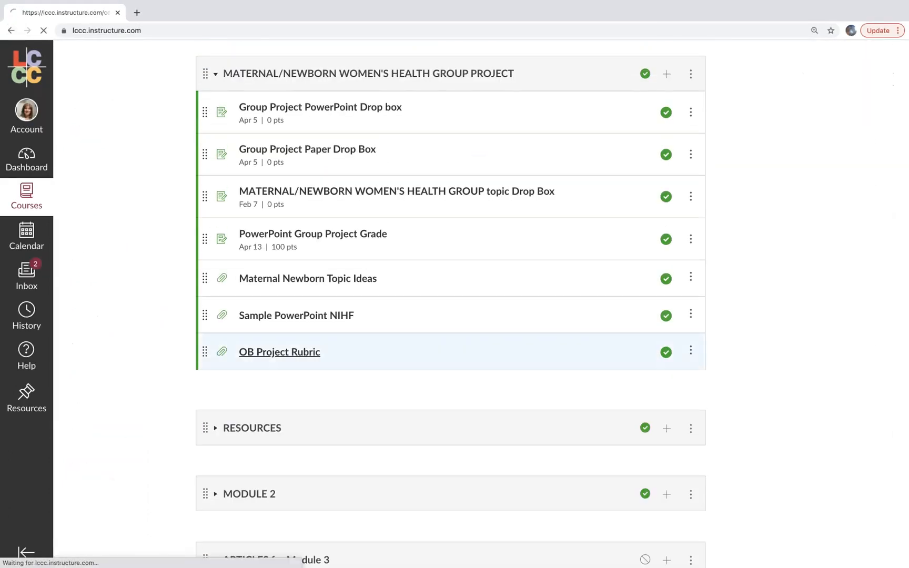
{"action": "left_click", "coordinate": [279, 353]}
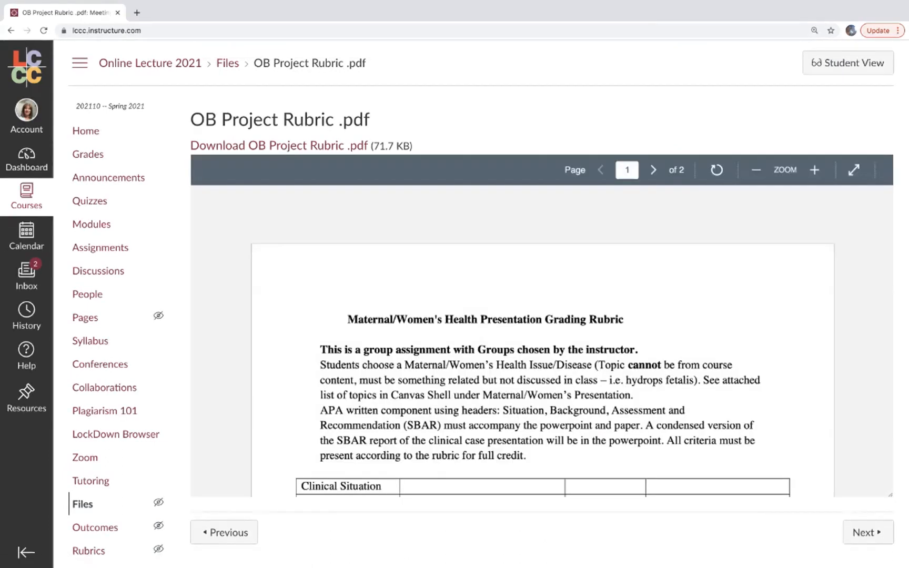
{"action": "left_click", "coordinate": [853, 170]}
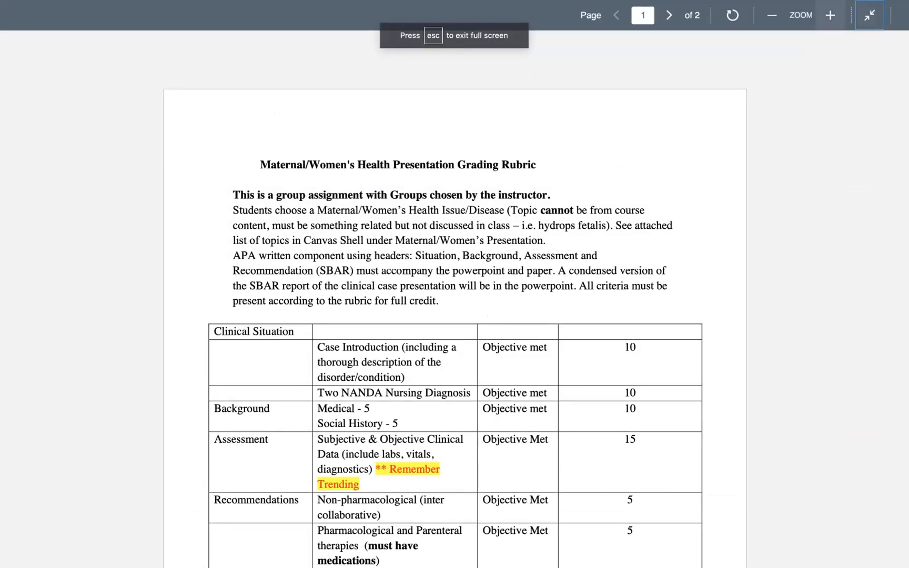
Zoom in on the rubric, scroll to page 2's 100-point criteria, then return to page 1
{"action": "left_click", "coordinate": [830, 15]}
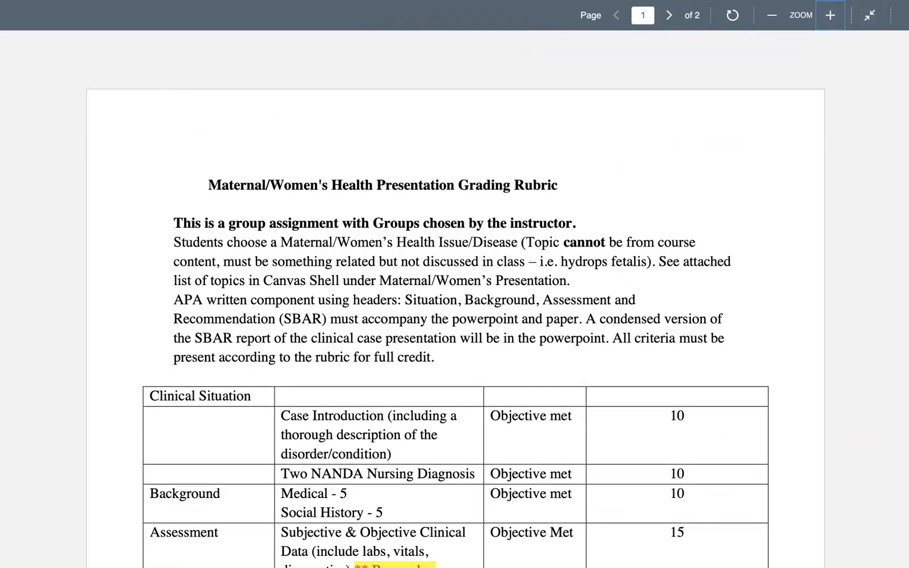
{"action": "scroll", "scroll_direction": "down", "scroll_amount": 3}
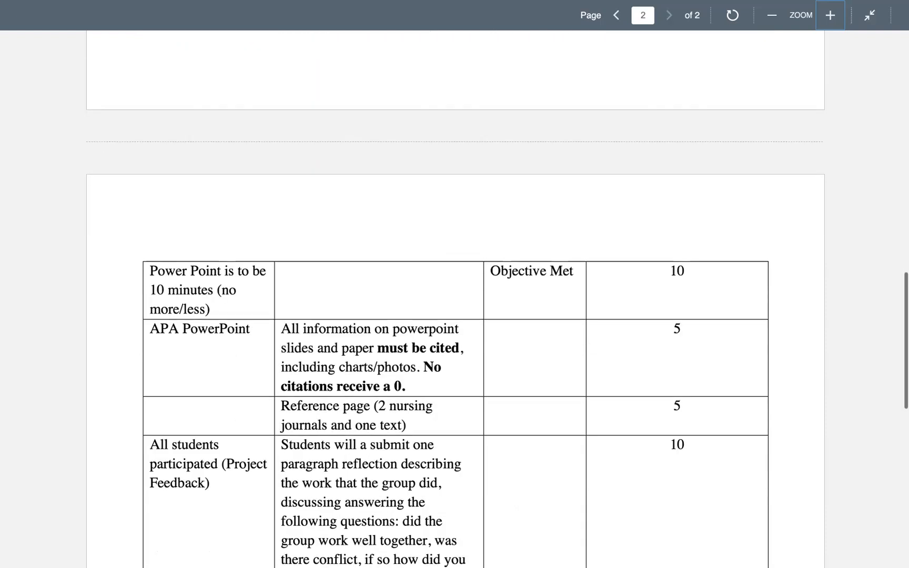
{"action": "scroll", "scroll_direction": "down", "scroll_amount": 3}
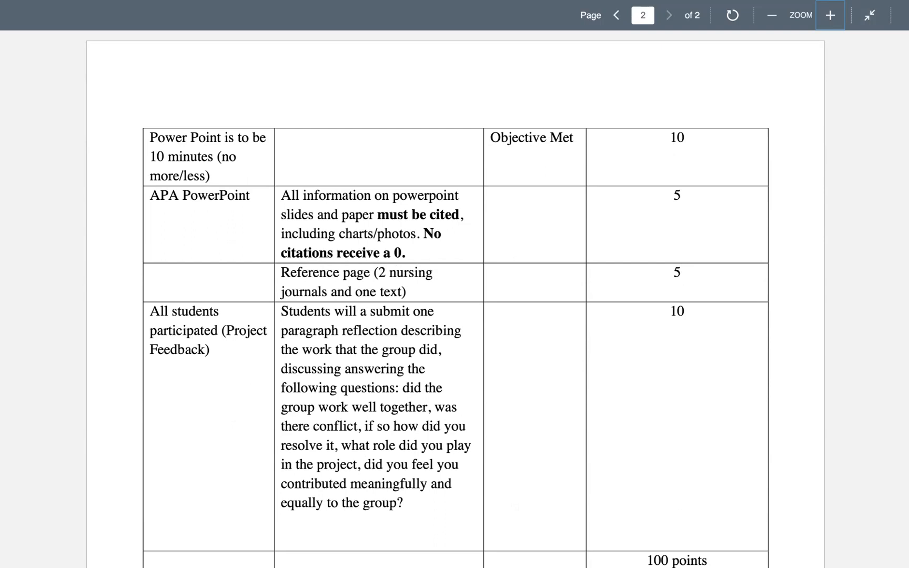
{"action": "left_click", "coordinate": [616, 16]}
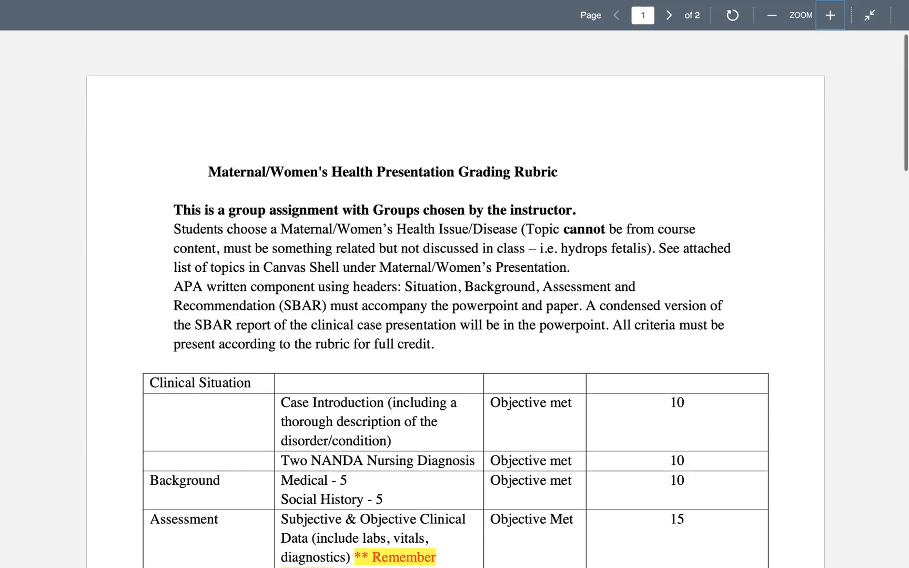
{"action": "scroll", "scroll_direction": "down", "scroll_amount": 3}
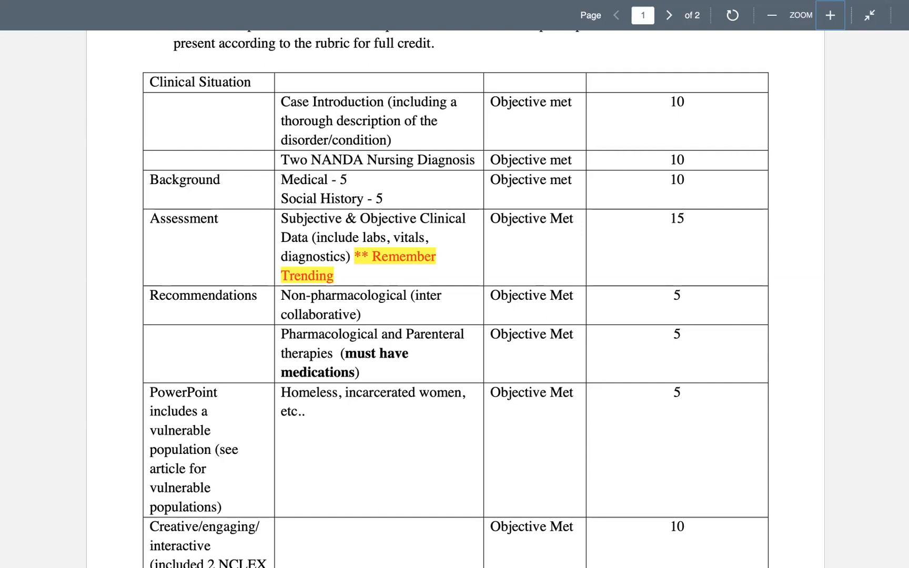
{"action": "scroll", "scroll_direction": "down", "scroll_amount": 3}
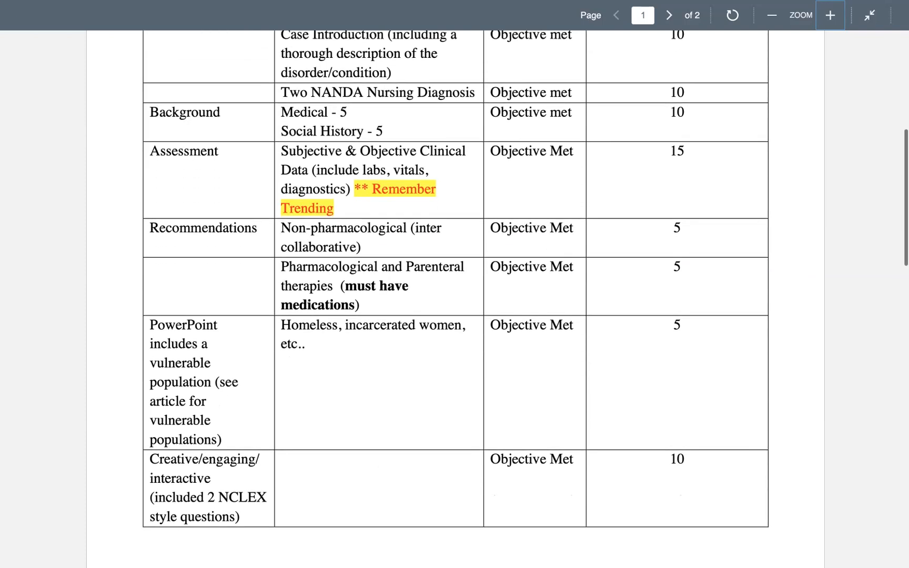
{"action": "scroll", "scroll_direction": "down", "scroll_amount": 3}
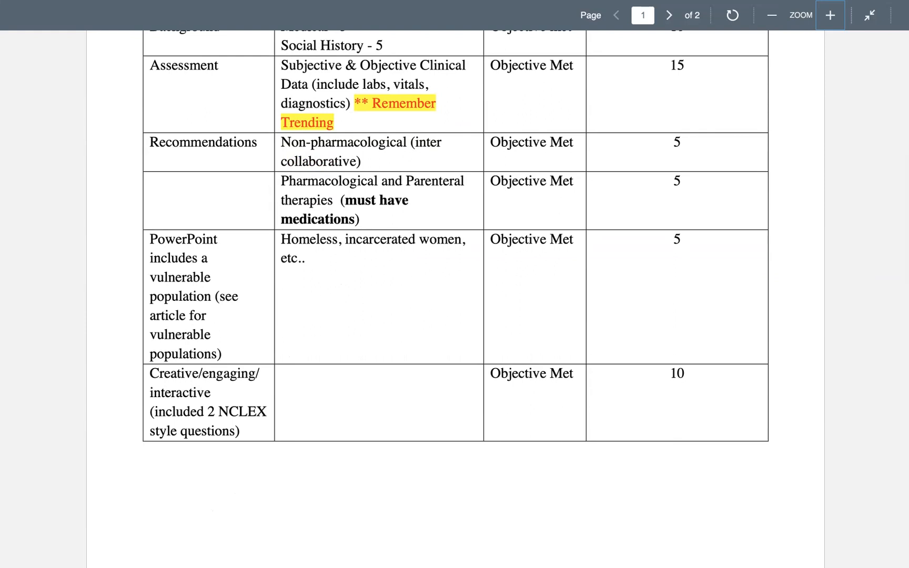
{"action": "scroll", "scroll_direction": "down", "scroll_amount": 3}
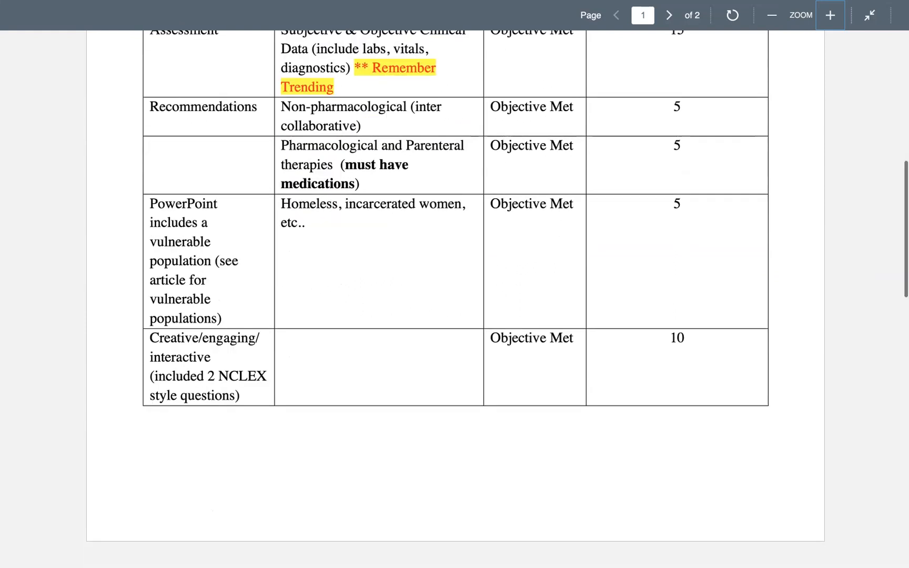
{"action": "scroll", "scroll_direction": "down", "scroll_amount": 3}
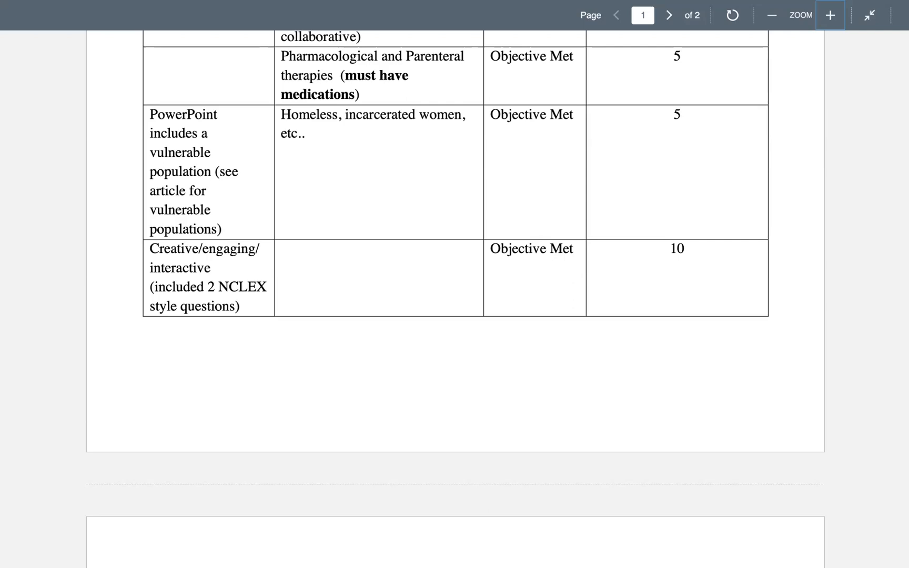
Scroll onto rubric page 2 until the project feedback row and 100-point total show
{"action": "scroll", "scroll_direction": "down", "scroll_amount": 3}
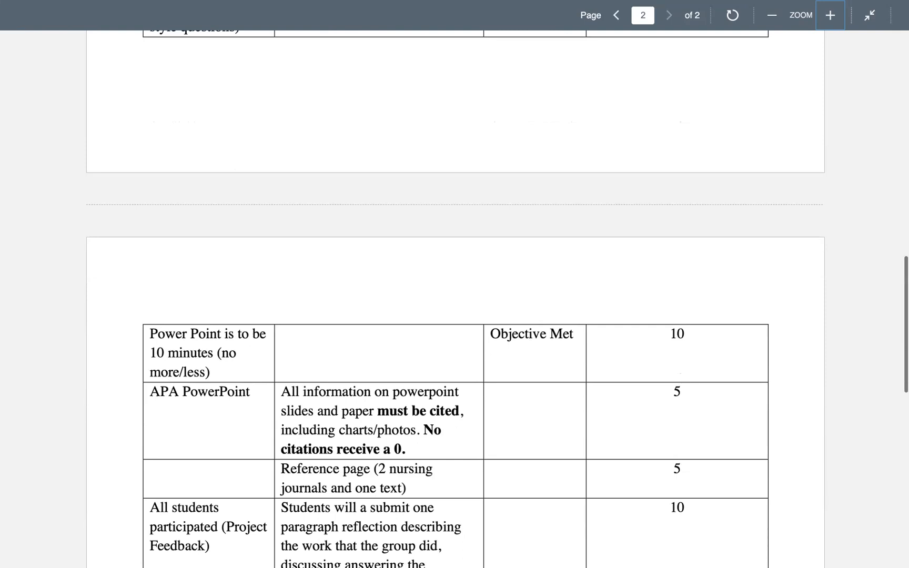
{"action": "scroll", "scroll_direction": "down", "scroll_amount": 3}
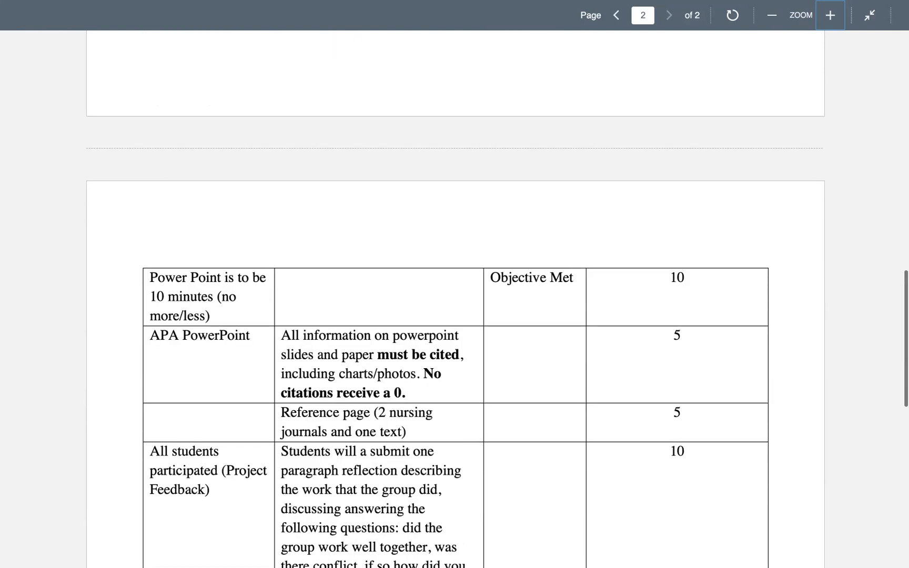
{"action": "scroll", "scroll_direction": "down", "scroll_amount": 3}
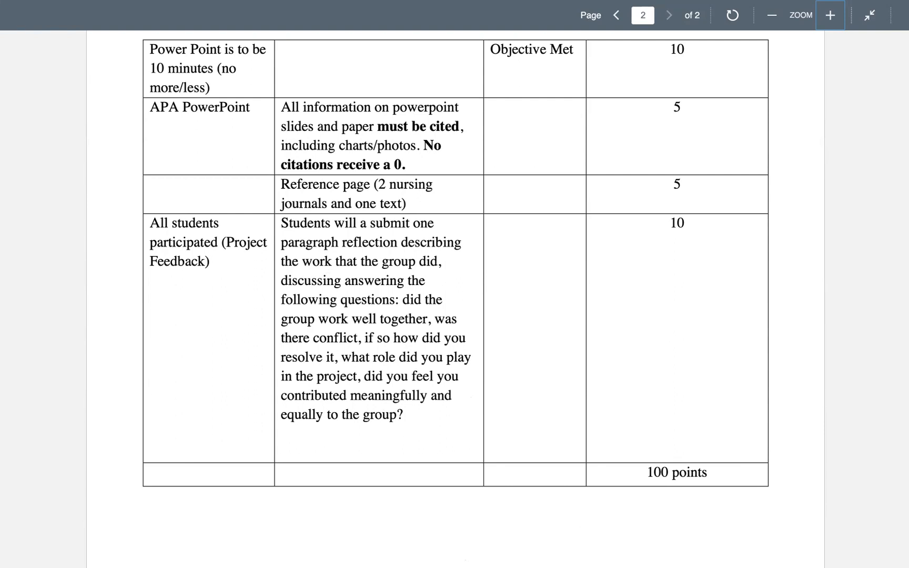
{"action": "scroll", "scroll_direction": "down", "scroll_amount": 3}
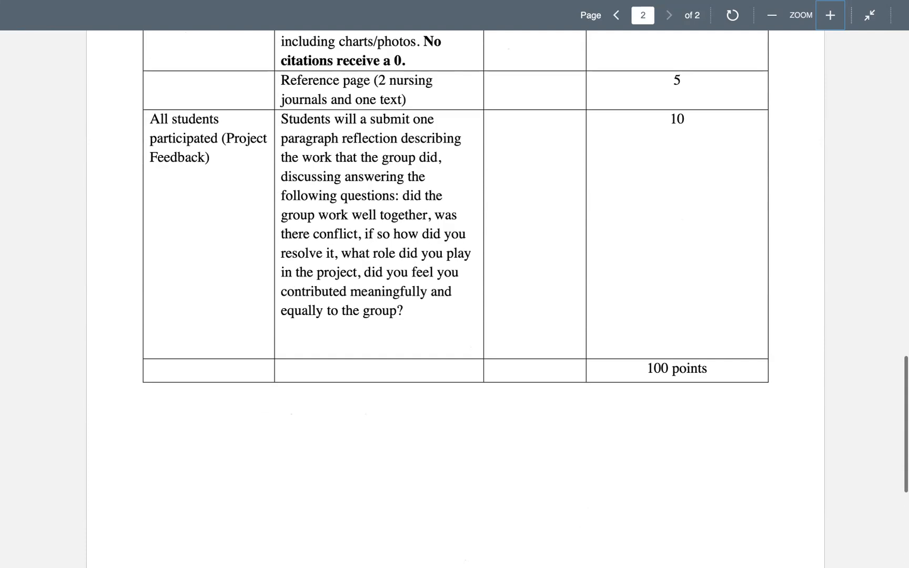
Scroll back up to the Maternal/Women's Health Presentation Grading Rubric title on page 1
{"action": "scroll", "scroll_direction": "up", "scroll_amount": 3}
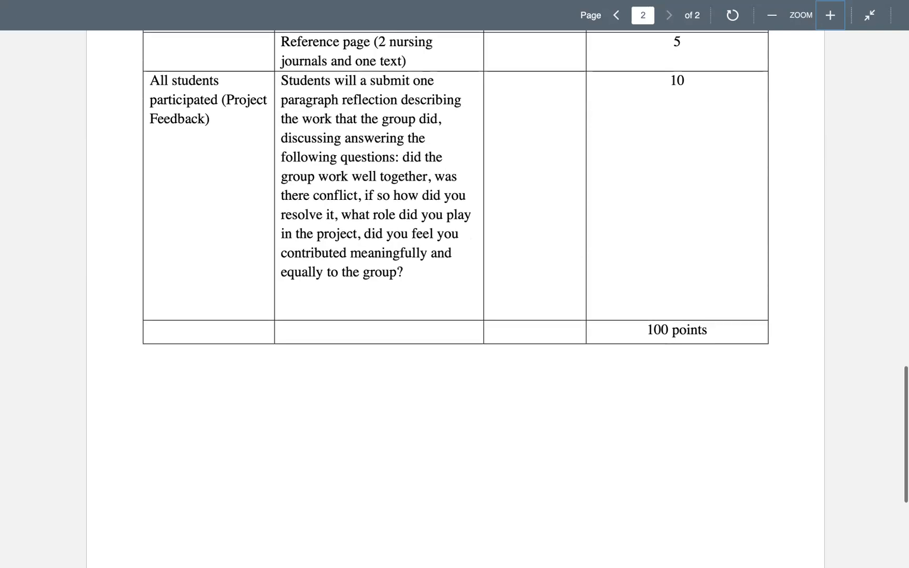
{"action": "scroll", "scroll_direction": "up", "scroll_amount": 3}
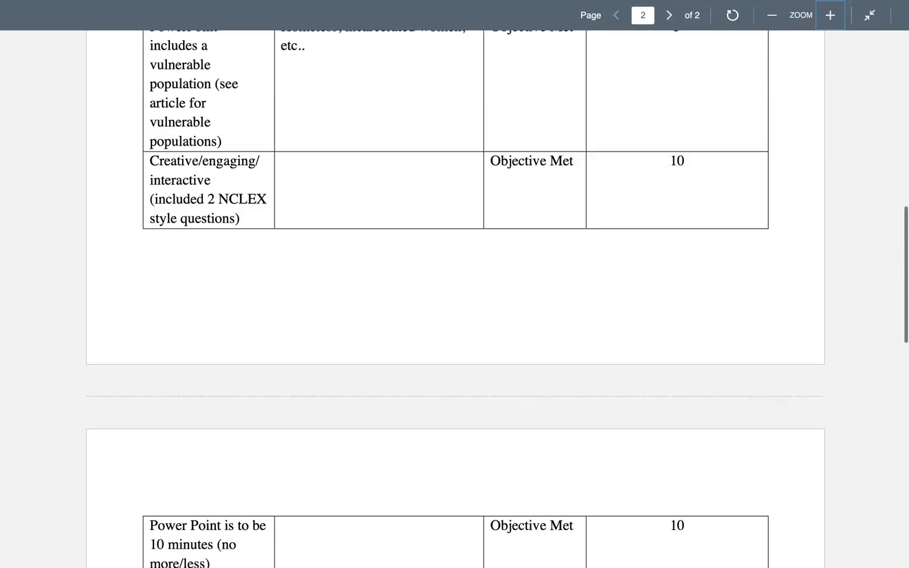
{"action": "left_click", "coordinate": [617, 16]}
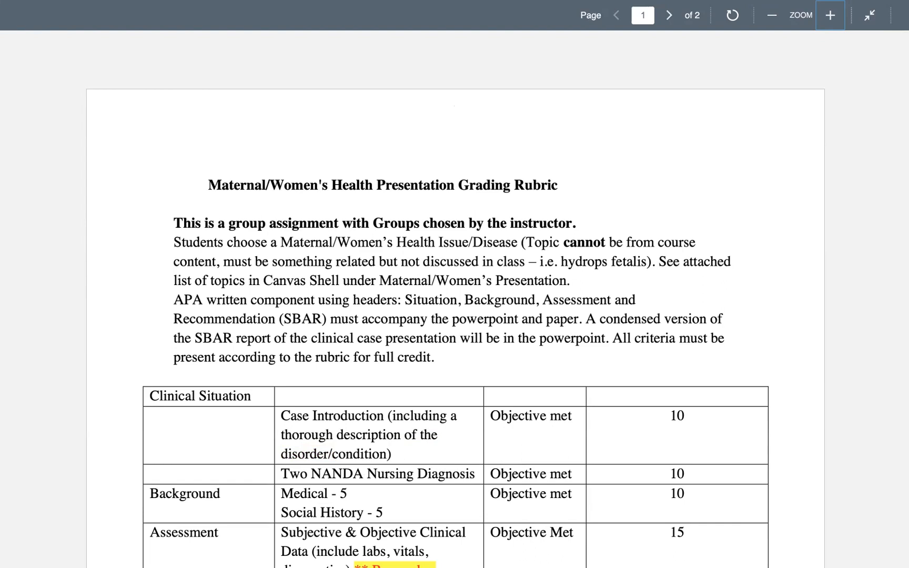